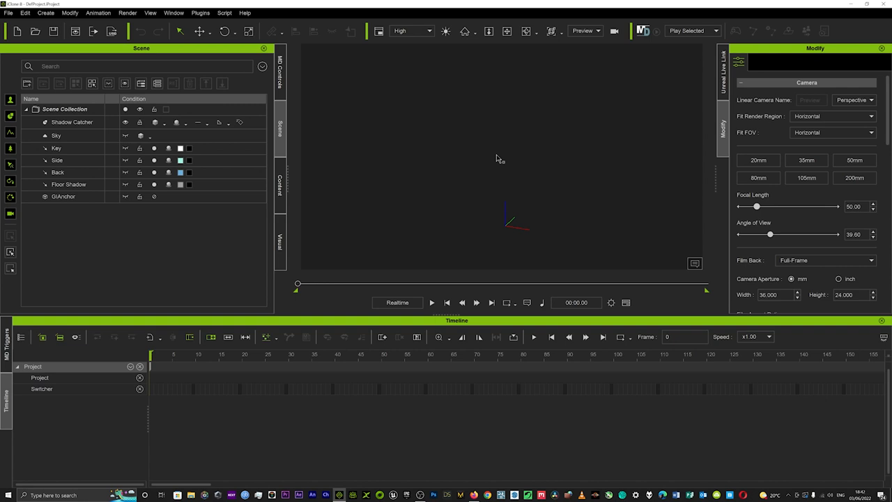
# Show the content library's template packs, including the Characters and Digital Soul packs.
pyautogui.click(279, 181)
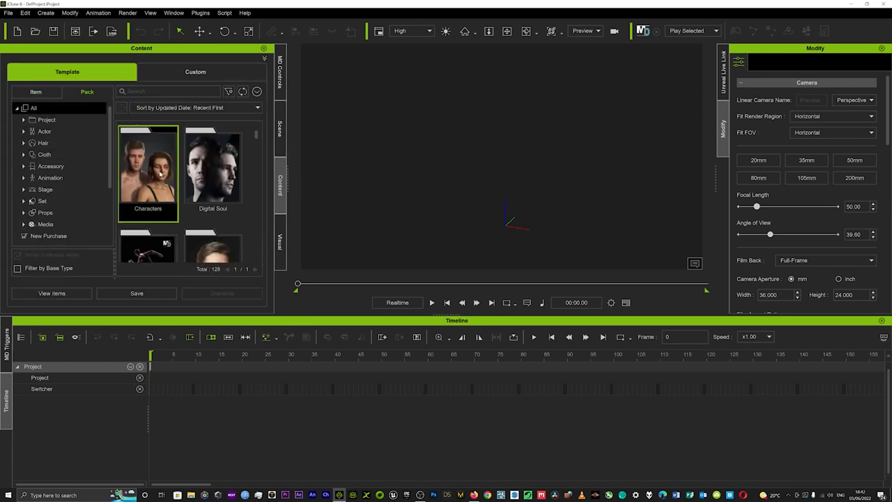
# Add Kevin ActorBUILD from the Characters pack and show his Motion tools.
pyautogui.doubleClick(148, 172)
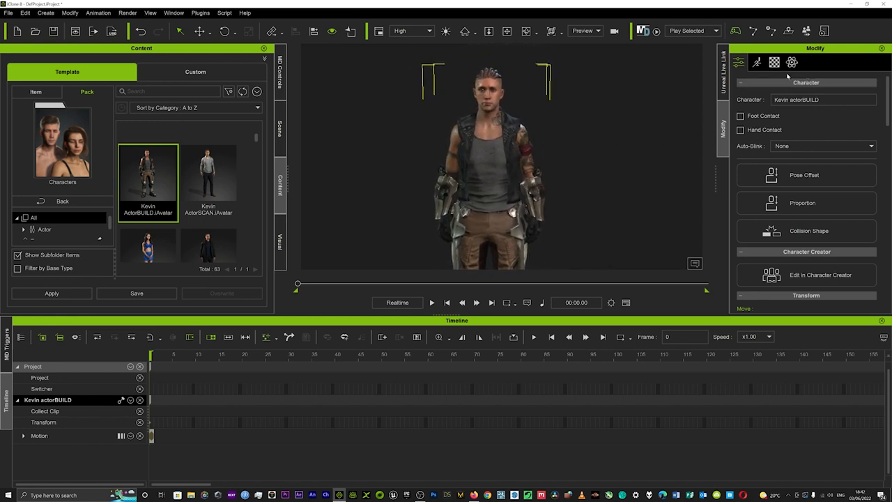
pyautogui.click(757, 62)
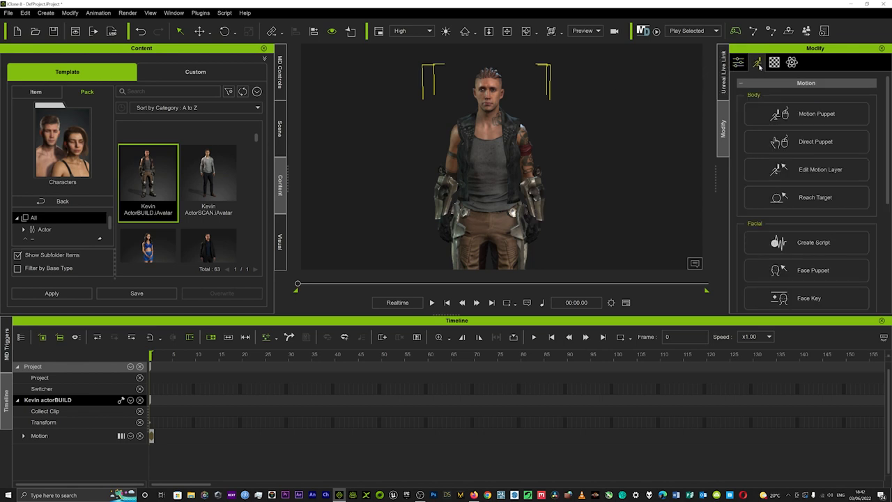
pyautogui.click(806, 113)
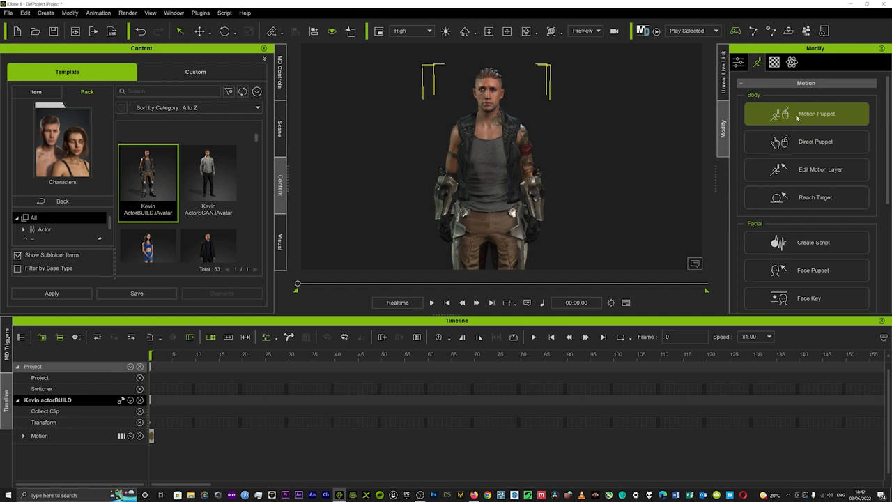
# Preview Kevin's 01_Dance idle puppet motion with exaggeration 95 and speed 52.
pyautogui.click(806, 114)
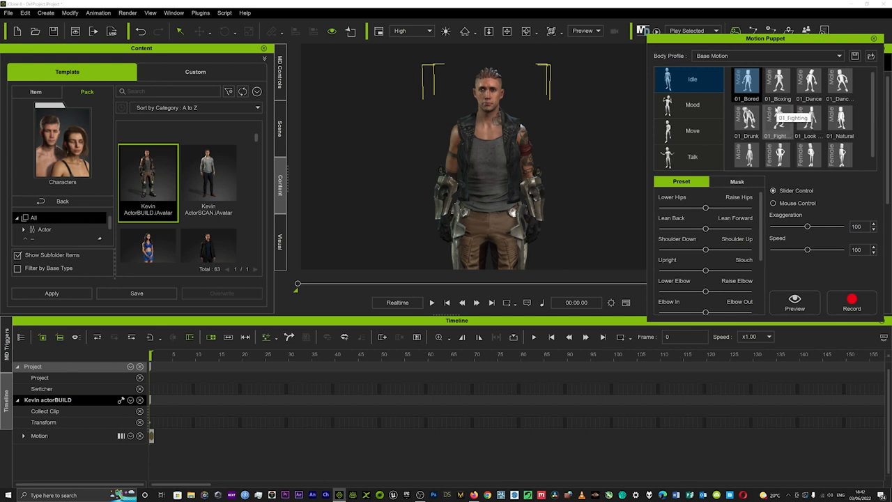
pyautogui.moveTo(746, 82)
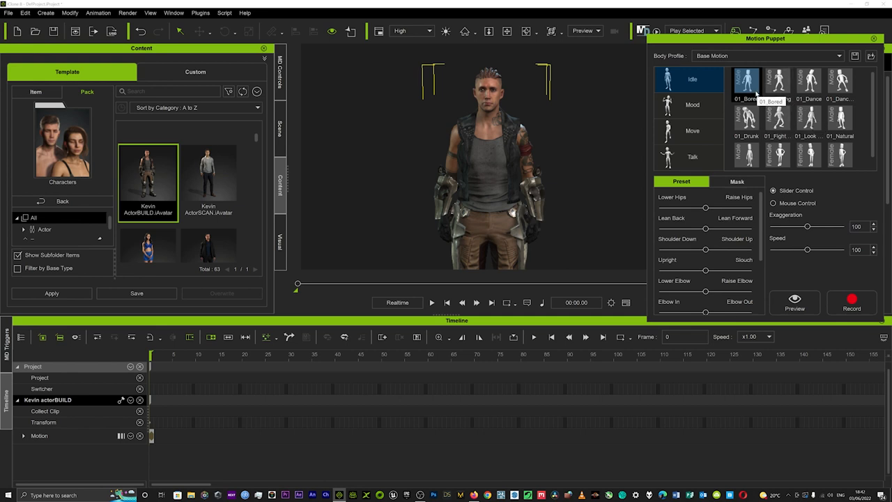
pyautogui.moveTo(778, 84)
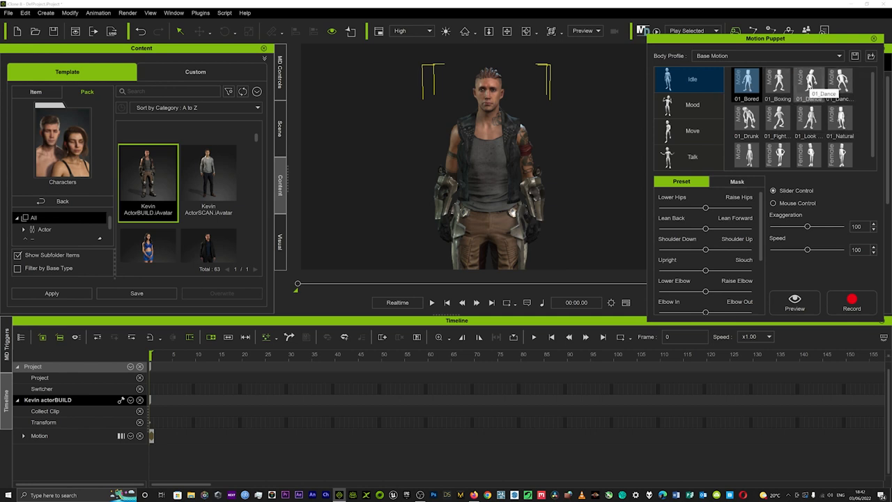
pyautogui.click(809, 79)
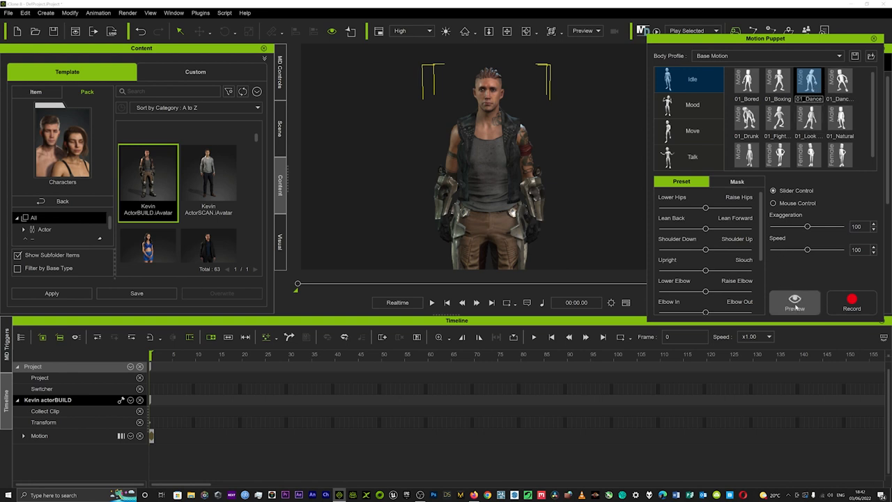
pyautogui.click(794, 301)
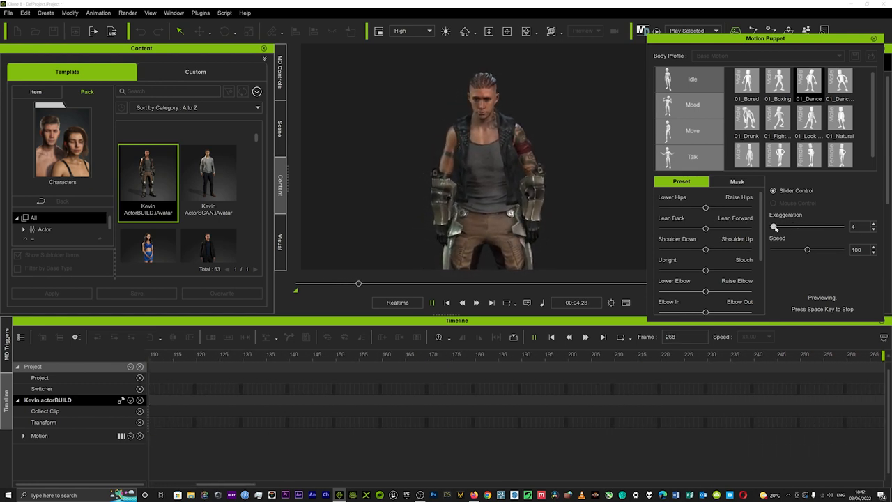
pyautogui.moveTo(776, 226); pyautogui.dragTo(831, 226)
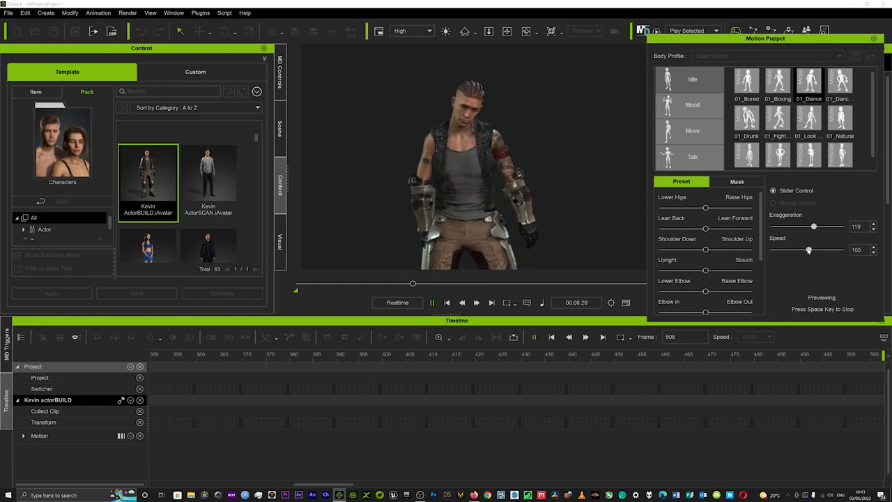
pyautogui.moveTo(808, 250); pyautogui.dragTo(792, 250)
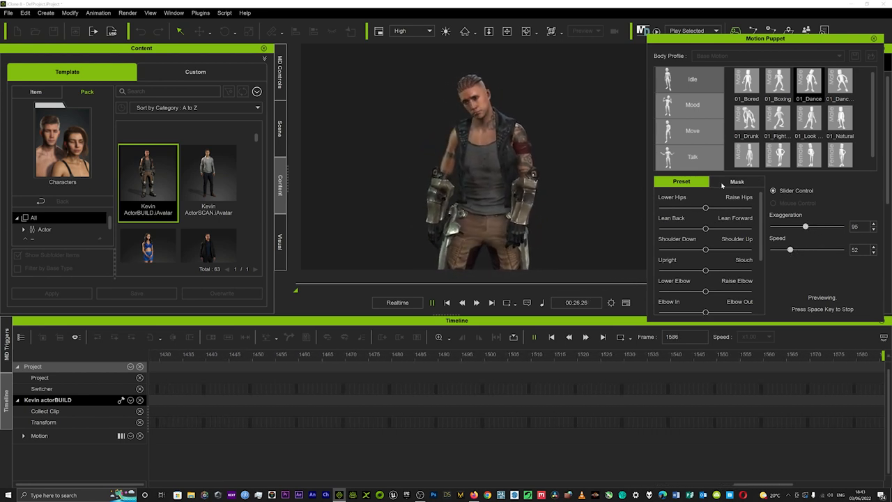
pyautogui.click(693, 104)
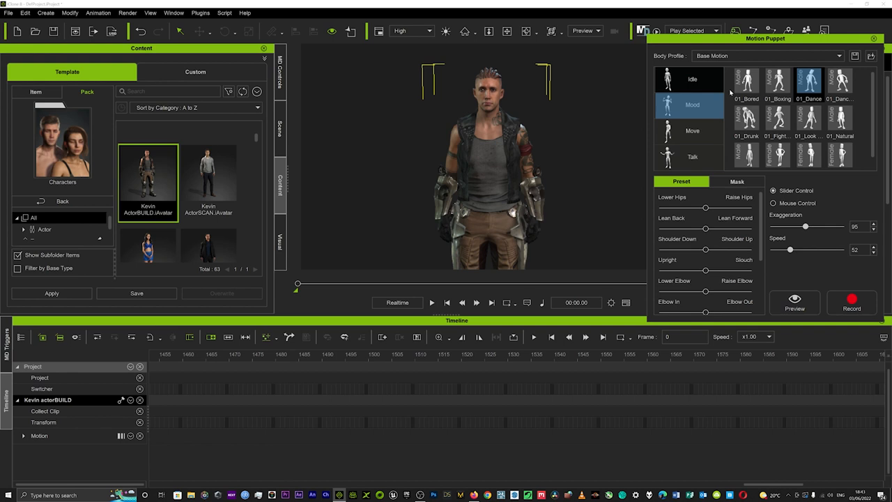
# Preview the 01_Angry mood at exaggeration 161, then stop and show masking options.
pyautogui.click(777, 84)
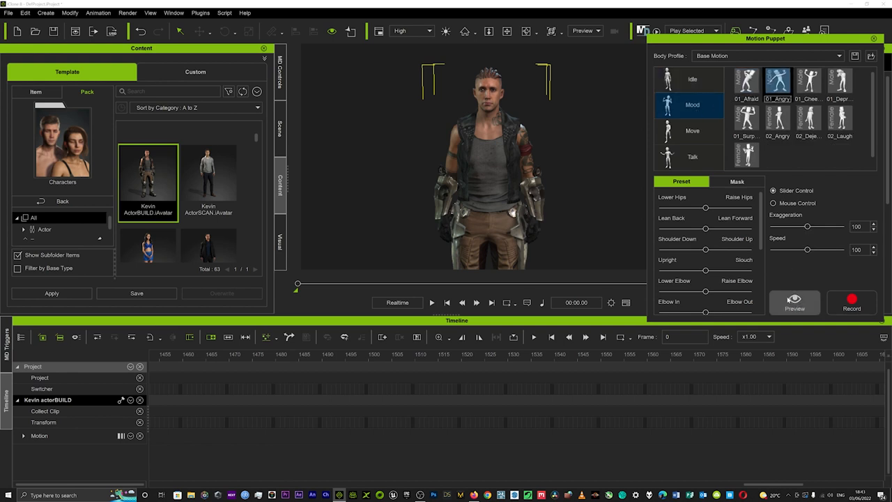
pyautogui.click(795, 299)
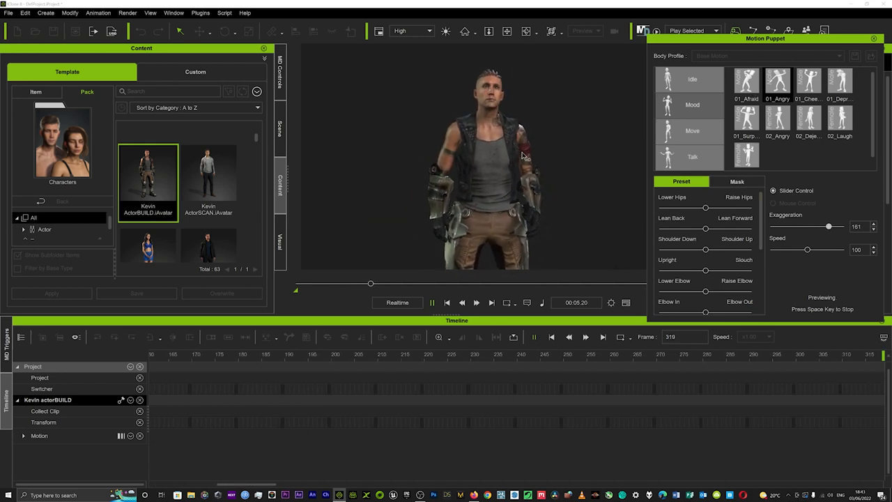
pyautogui.click(692, 105)
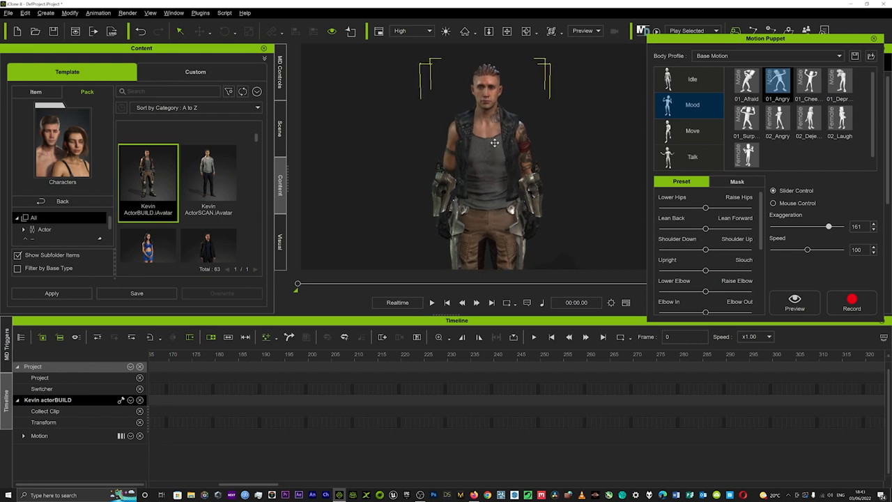
pyautogui.click(737, 182)
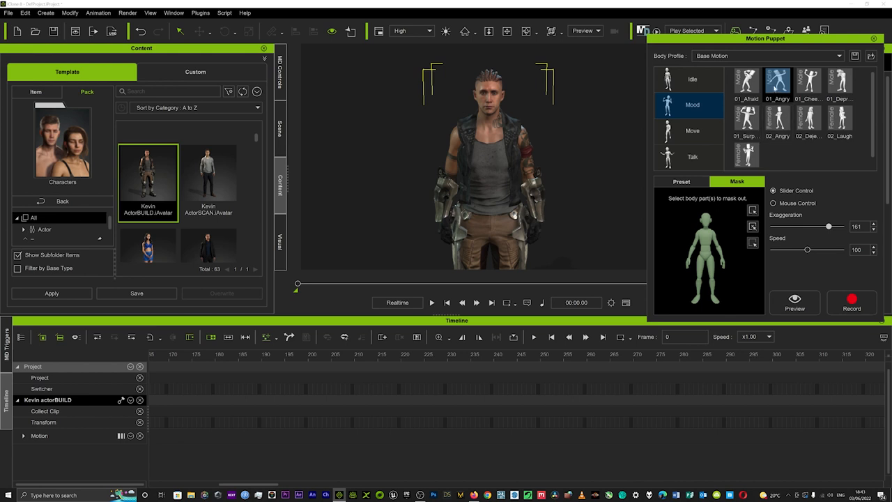
pyautogui.moveTo(777, 82)
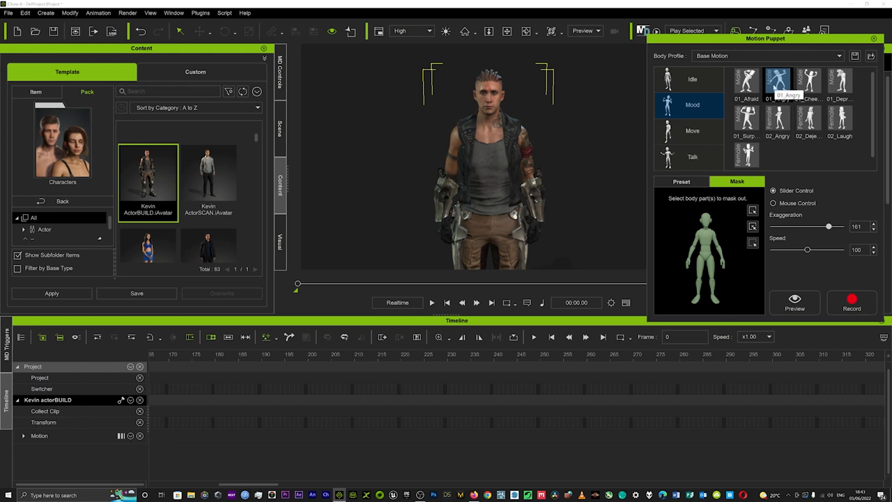
pyautogui.moveTo(488, 104)
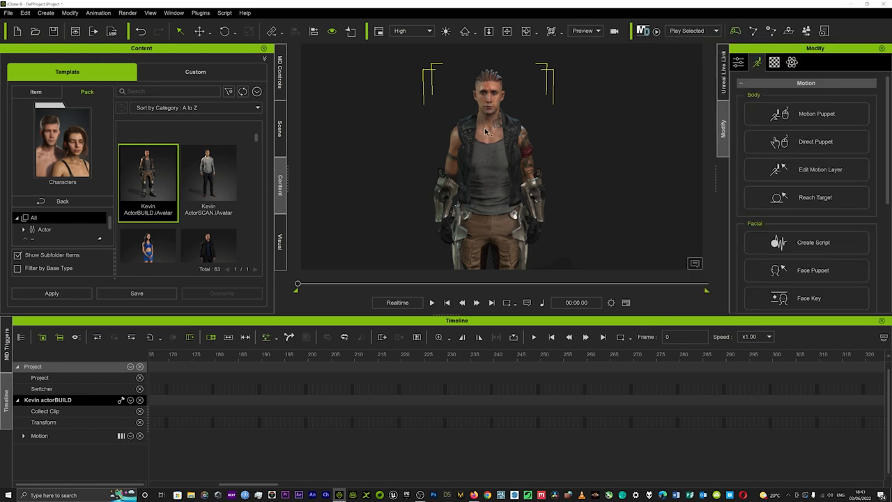
# Bring up Kevin's Perform motions list, including idle, catwalk and walk.
pyautogui.rightClick(485, 131)
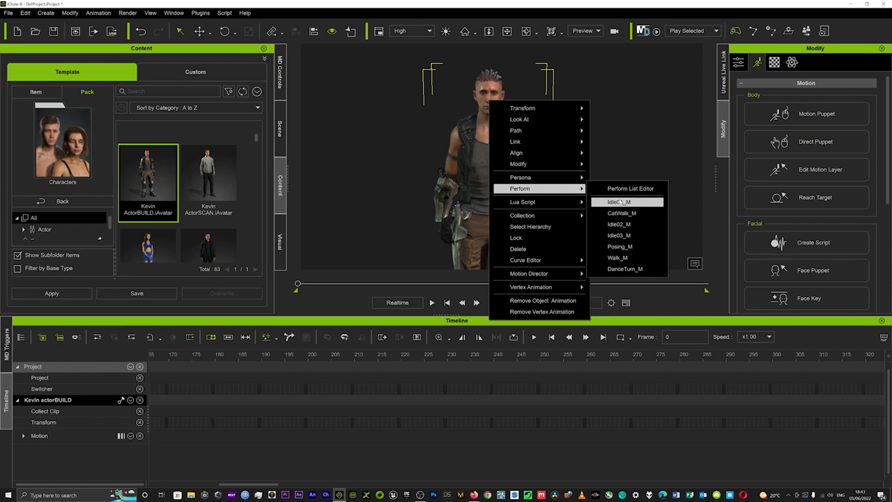
# Apply the Idle01_M perform motion to Kevin and stop its playback.
pyautogui.click(618, 201)
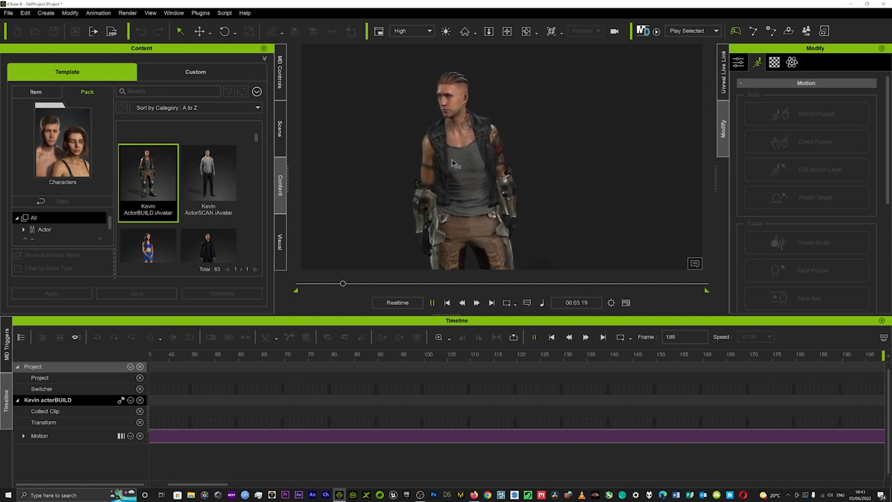
pyautogui.click(432, 301)
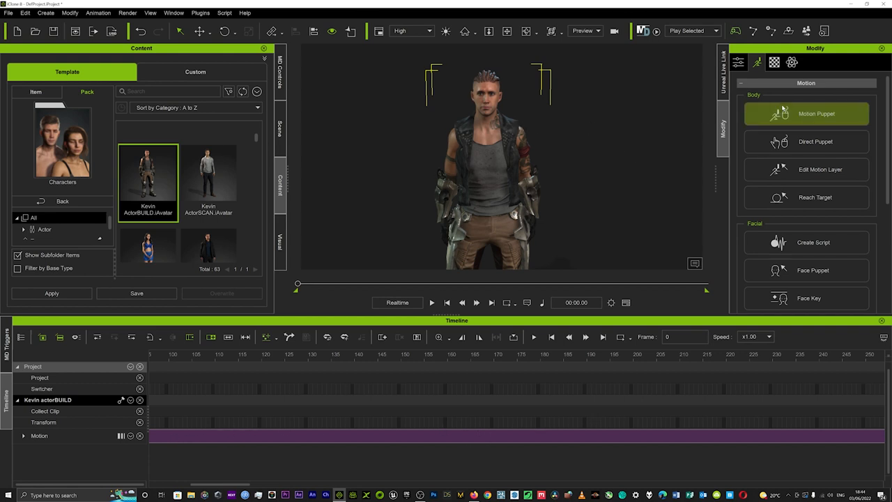
# Preview the 01_Angry mood puppet at exaggeration 100 with some body parts masked.
pyautogui.click(806, 113)
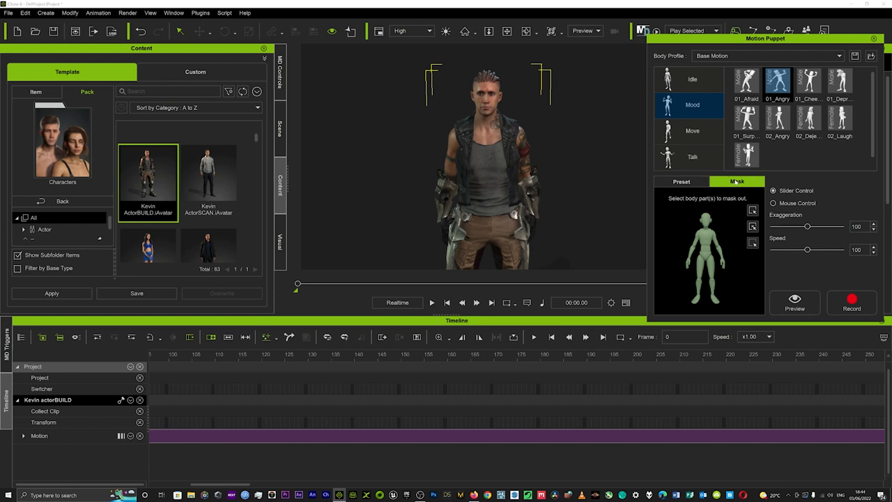
pyautogui.moveTo(697, 251)
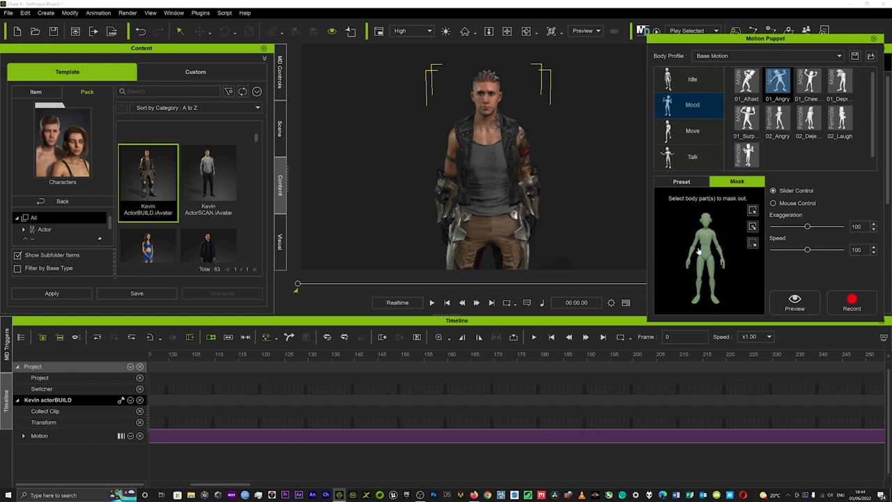
pyautogui.moveTo(588, 202)
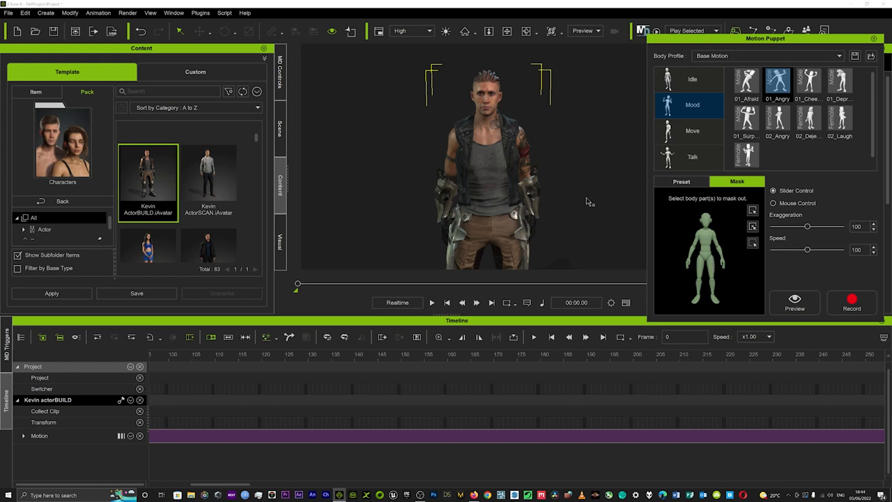
pyautogui.moveTo(713, 263)
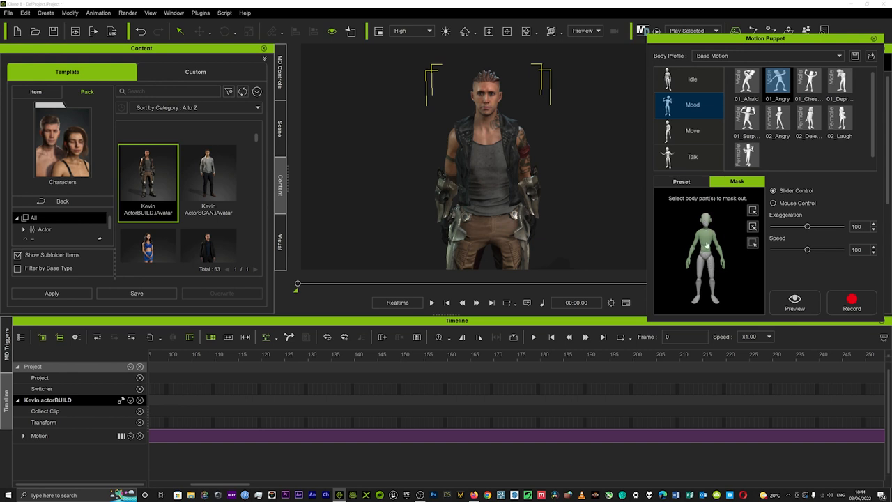
pyautogui.moveTo(706, 219)
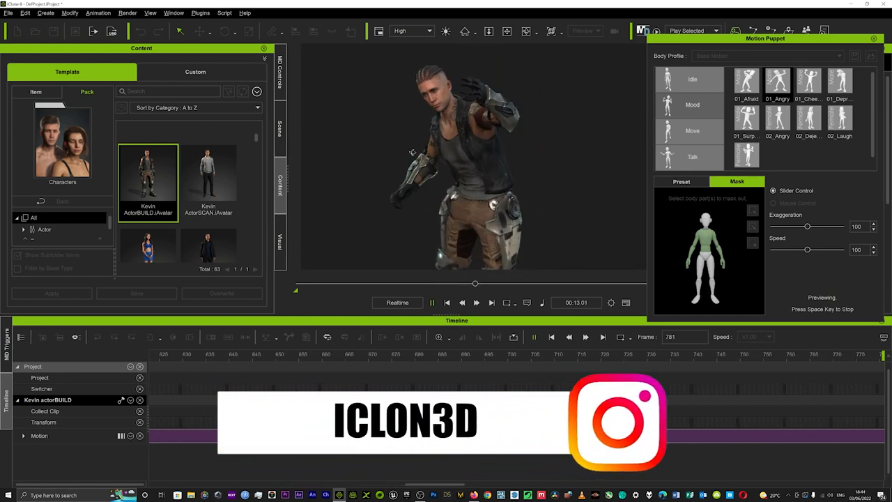
pyautogui.click(693, 105)
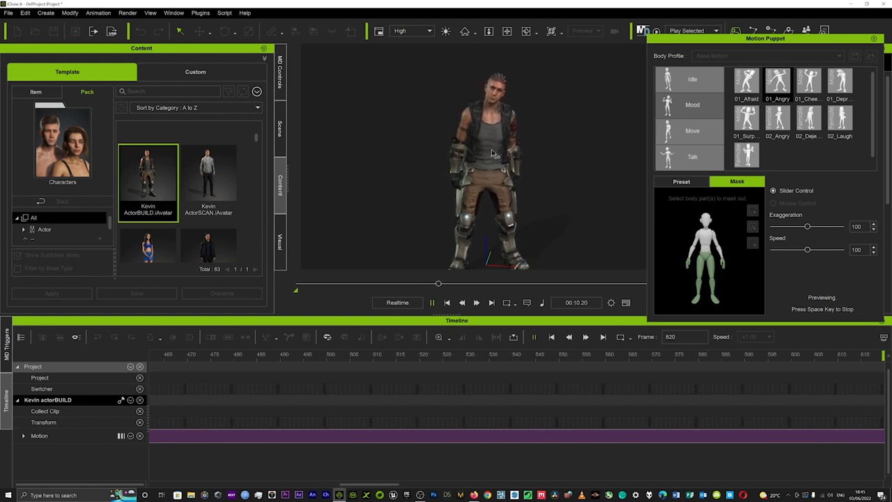
# Stop the Angry preview and select the 01_Dance idle preset with nothing masked.
pyautogui.click(692, 104)
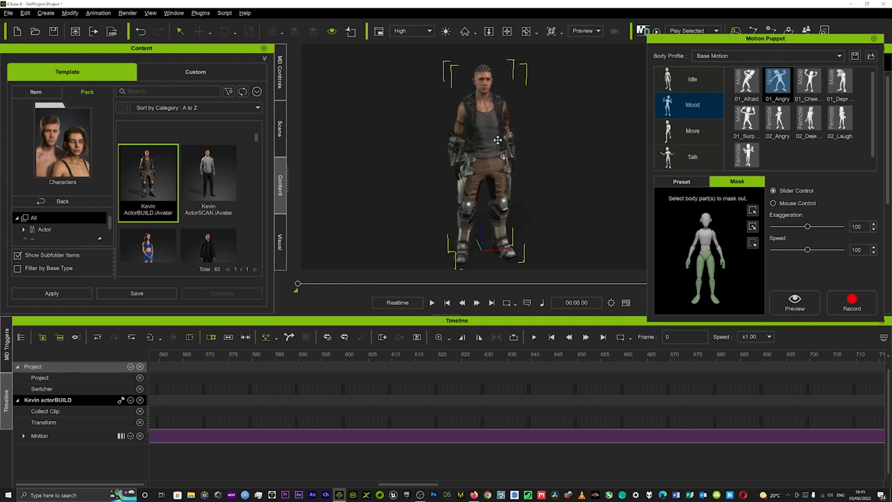
pyautogui.click(692, 79)
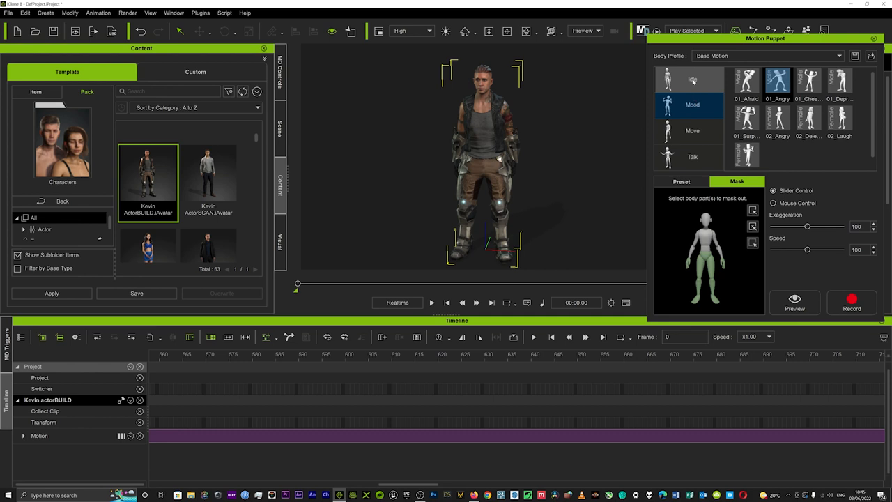
pyautogui.click(692, 78)
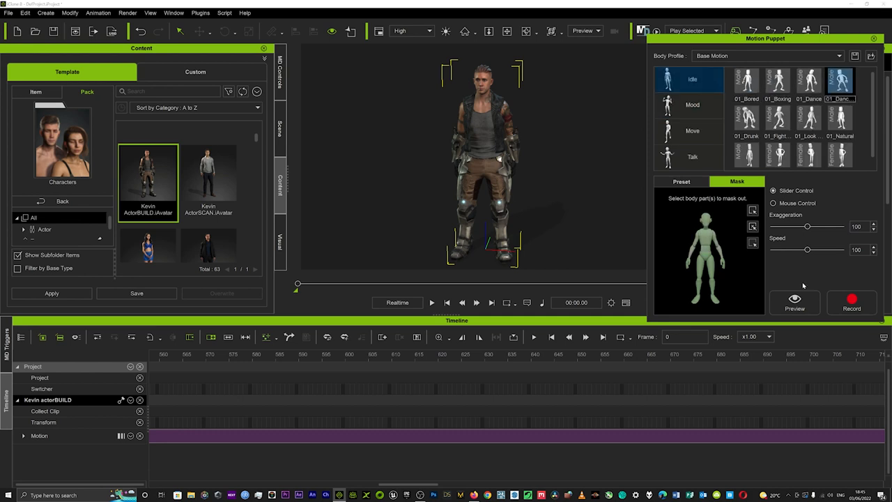
# Record the 01_Dance idle puppet motion over Kevin's Idle01_M clip.
pyautogui.click(795, 302)
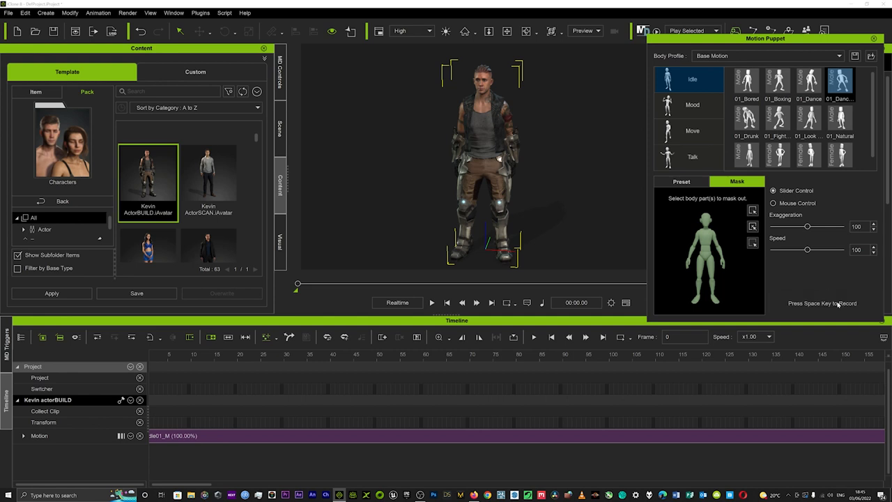
pyautogui.press('space')
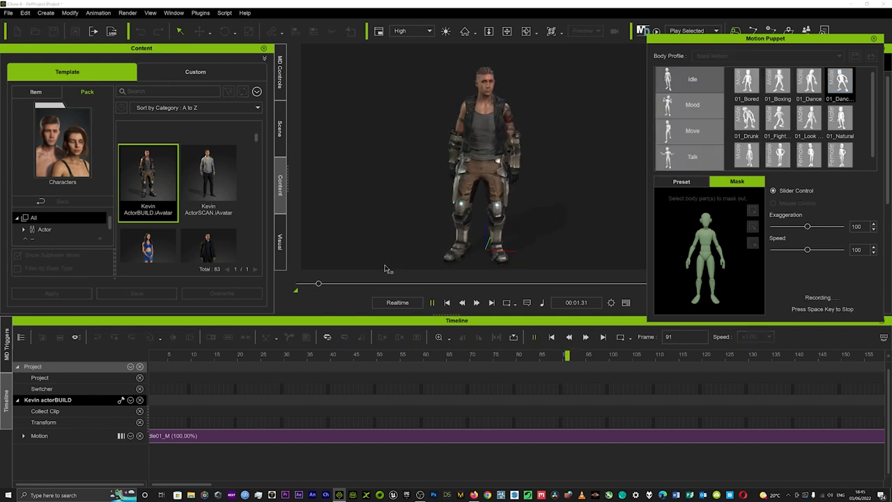